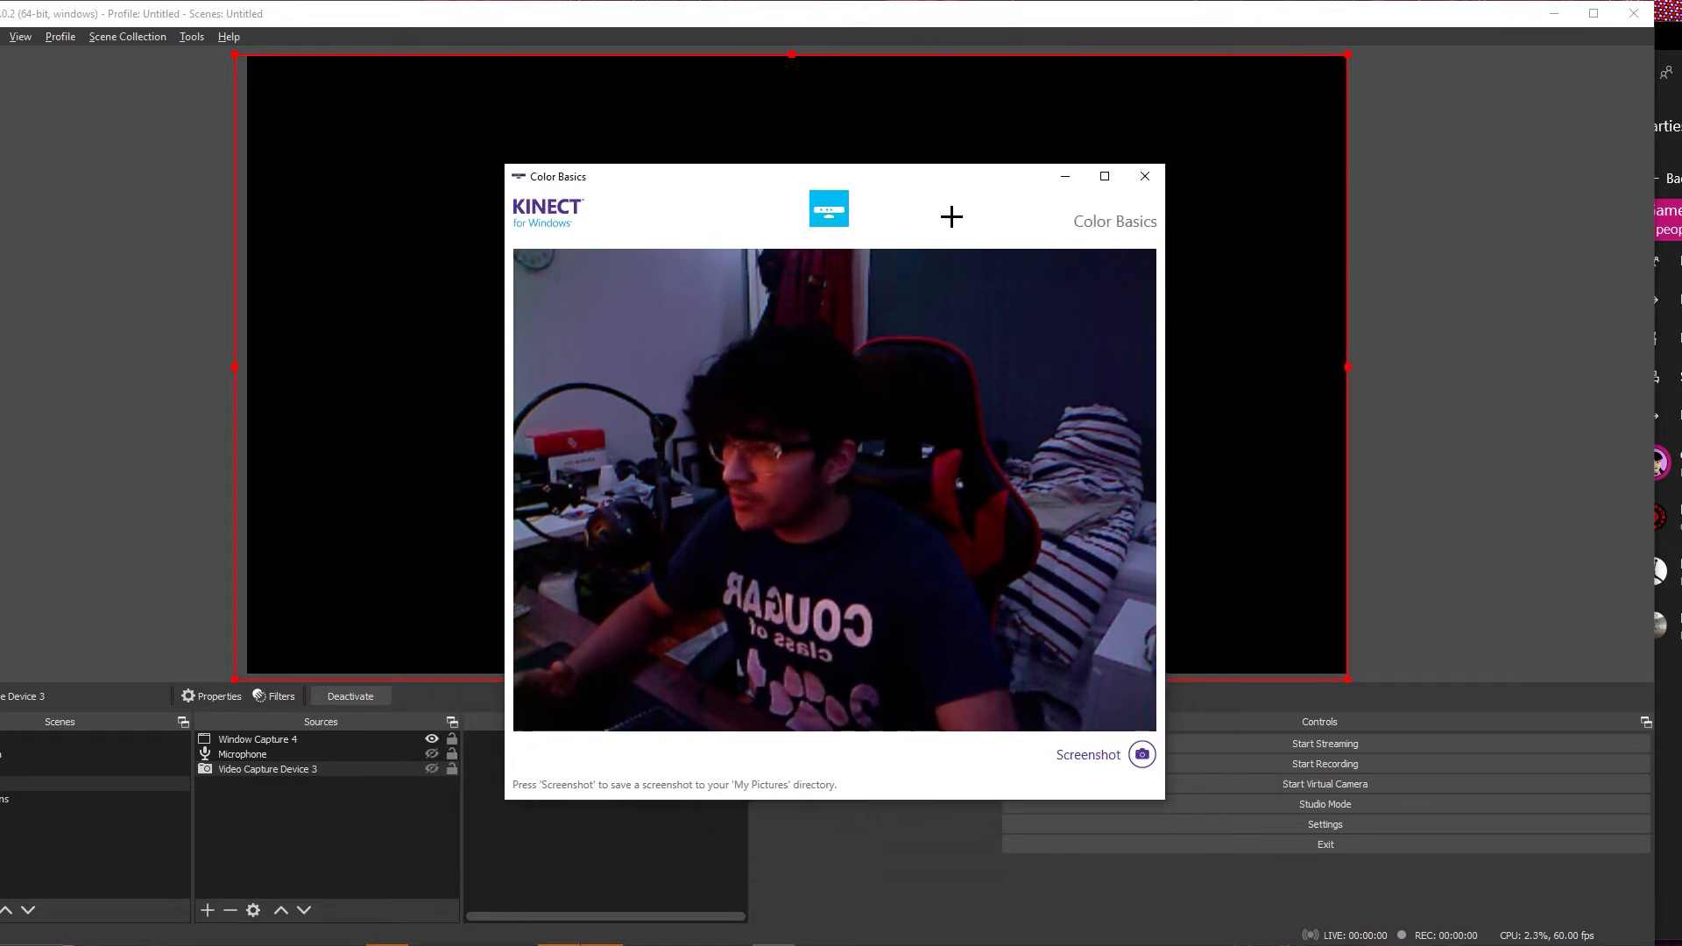
Step: Run the Color Basics sample so the Kinect colour camera feed appears
left_click(15, 925)
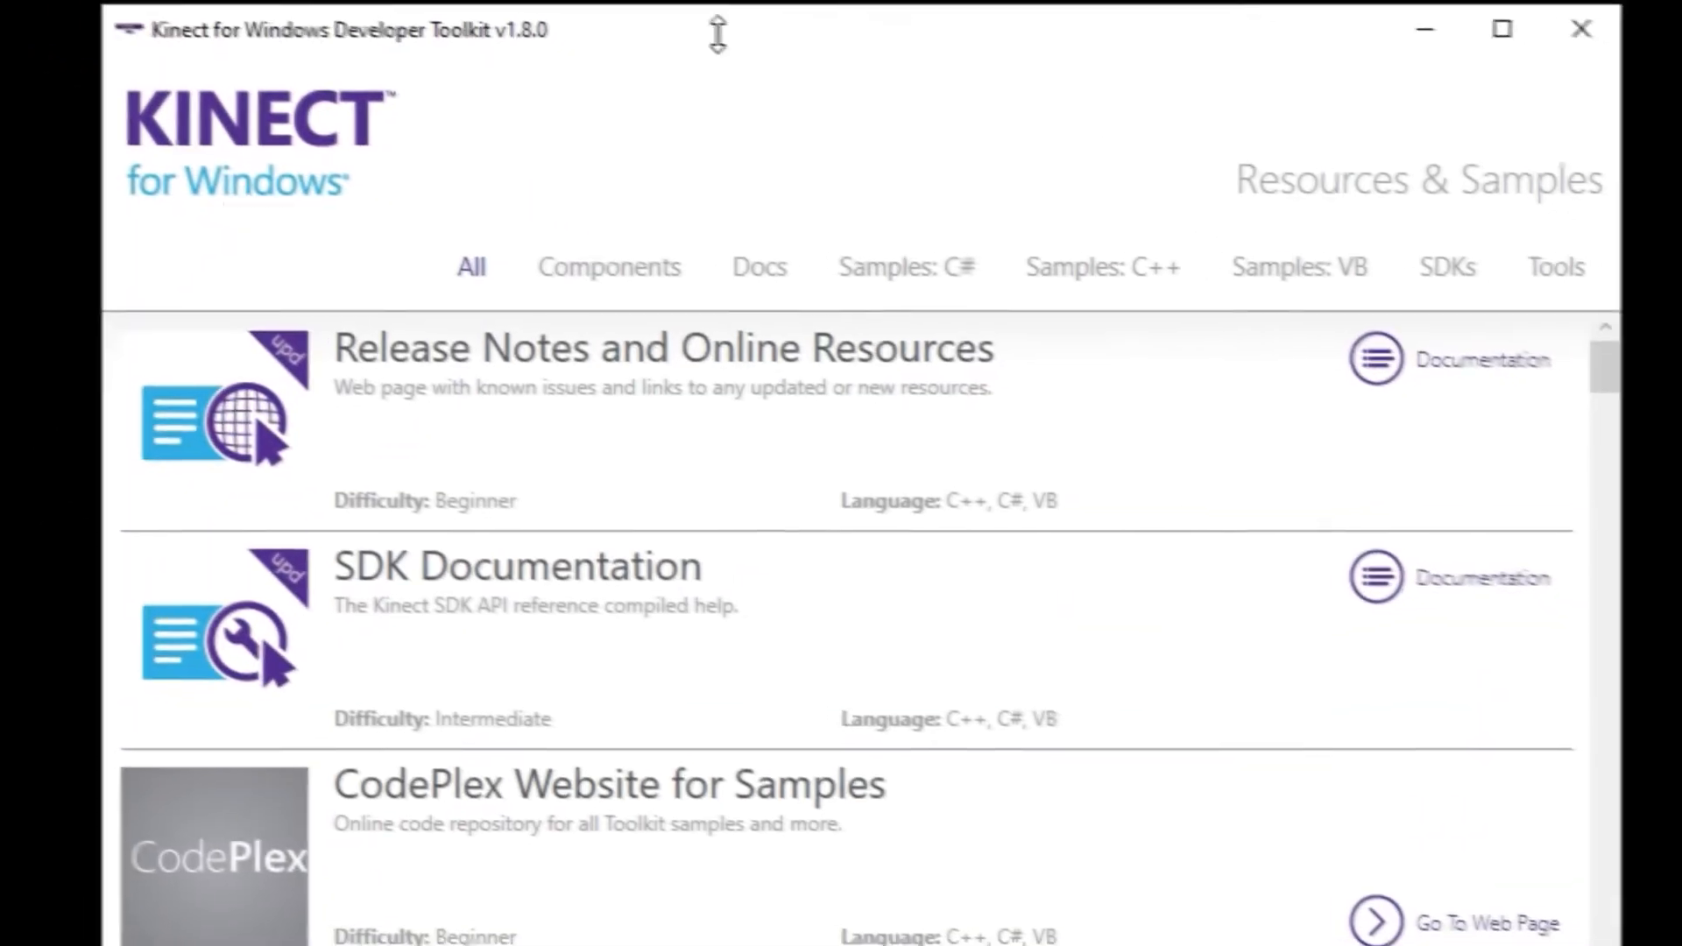
left_click(904, 266)
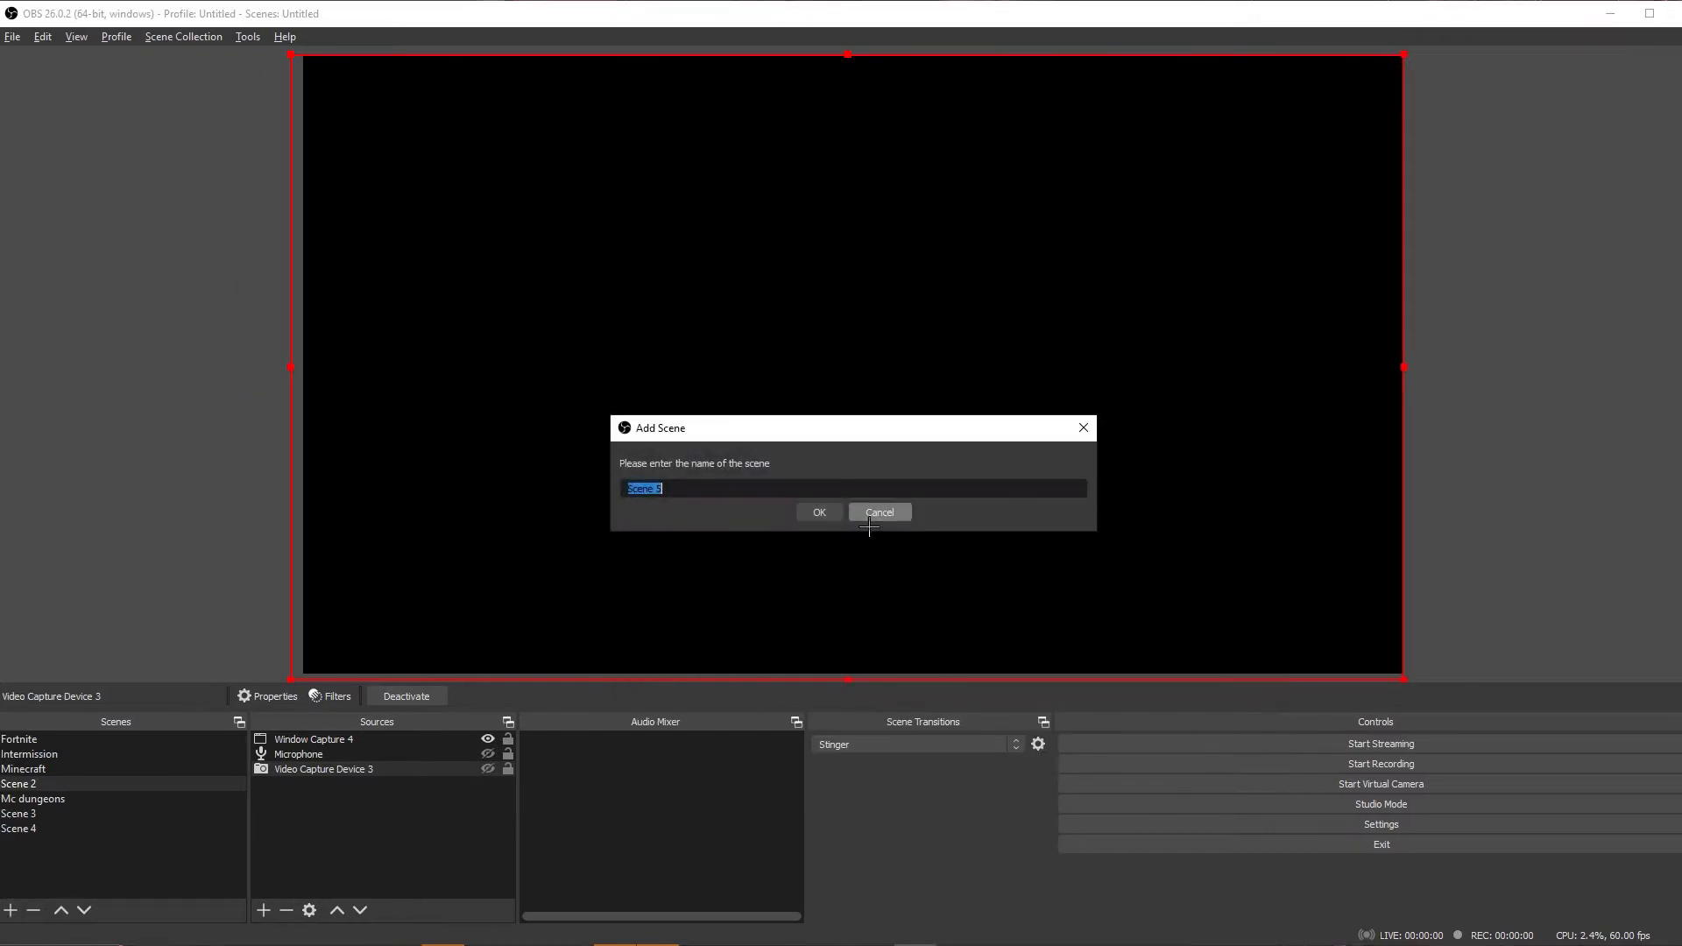
Step: Dismiss the Add Scene prompt and bring up the OBS Settings window
left_click(878, 512)
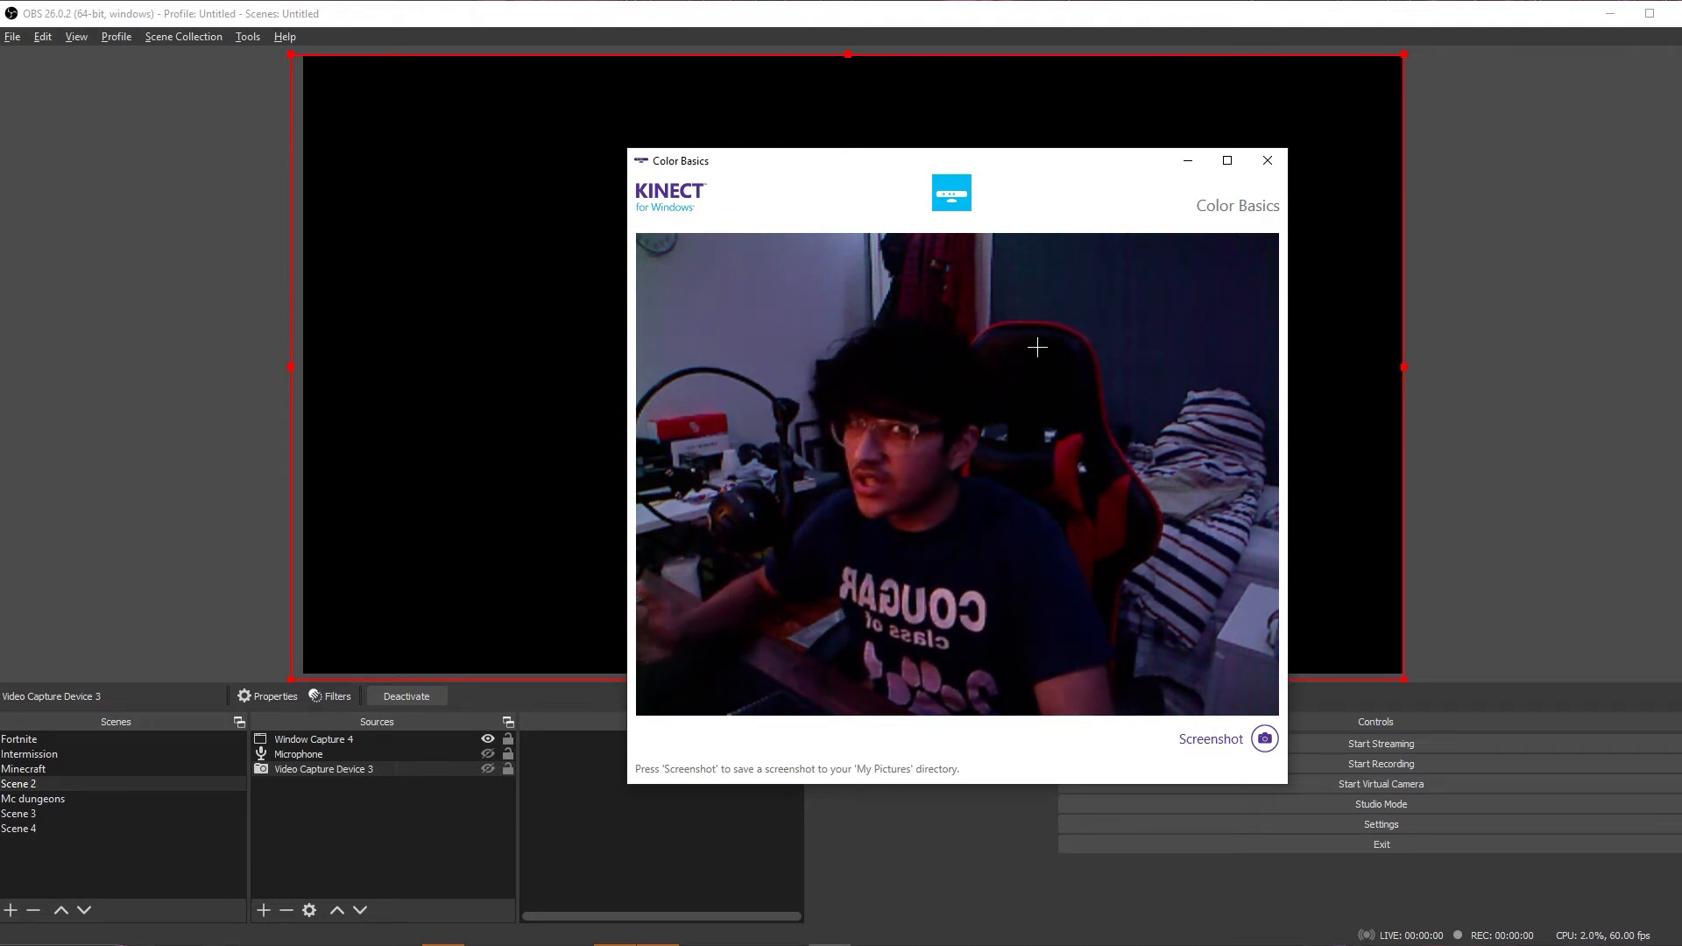
mouse_move(706, 513)
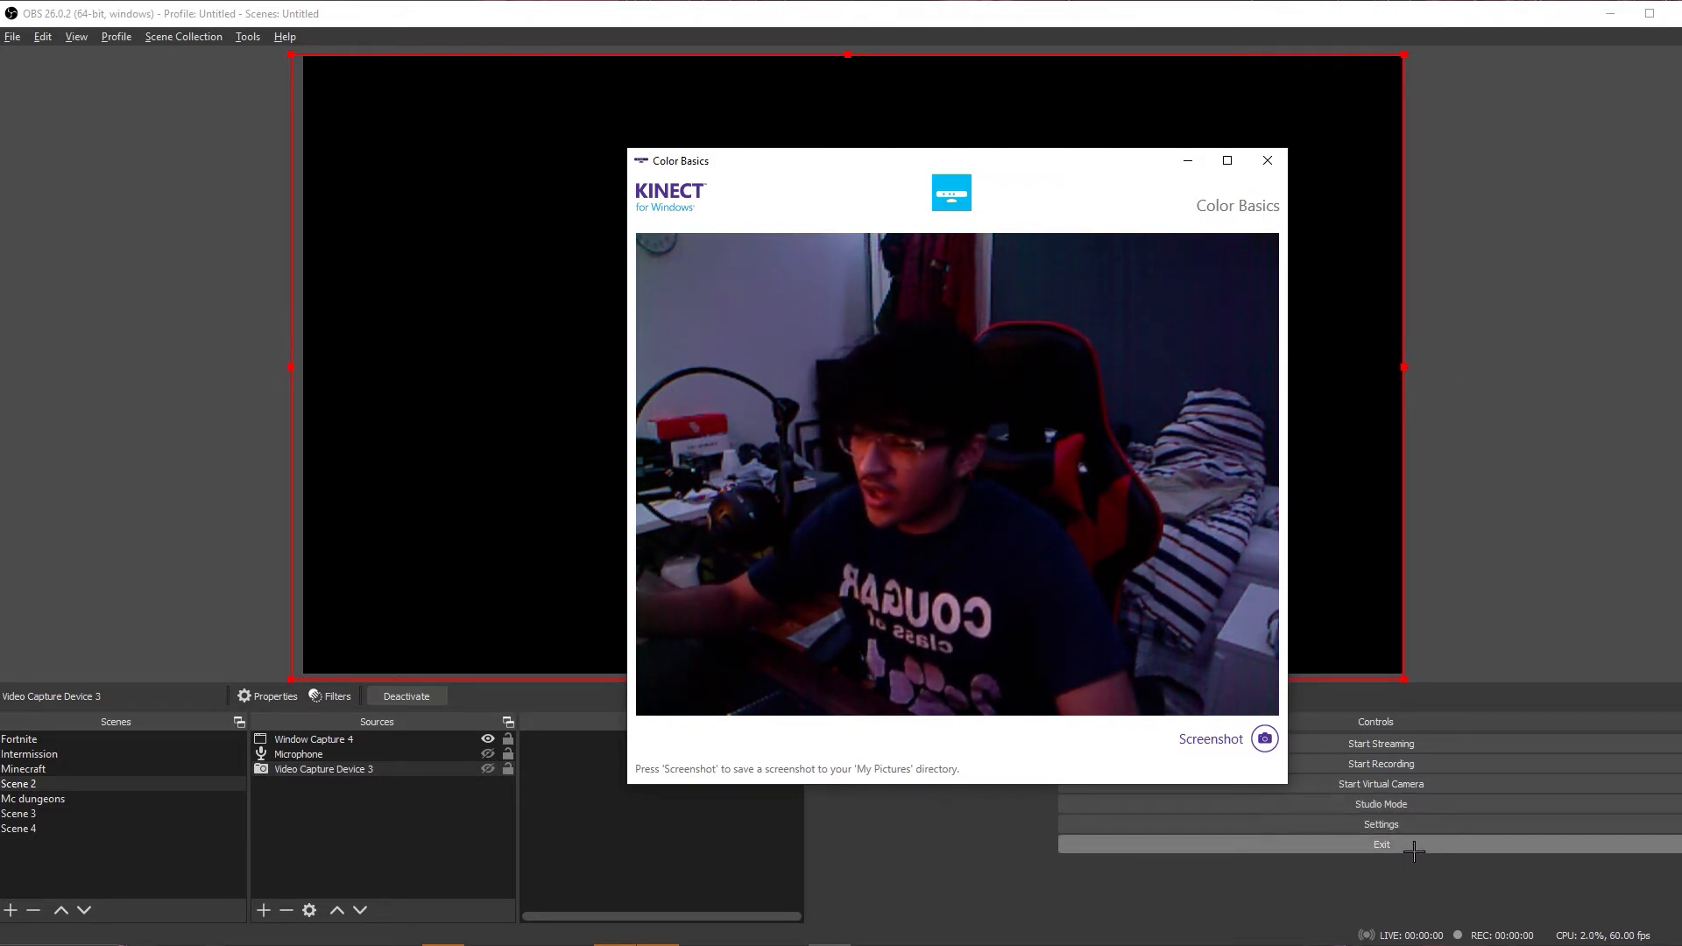
left_click(1380, 824)
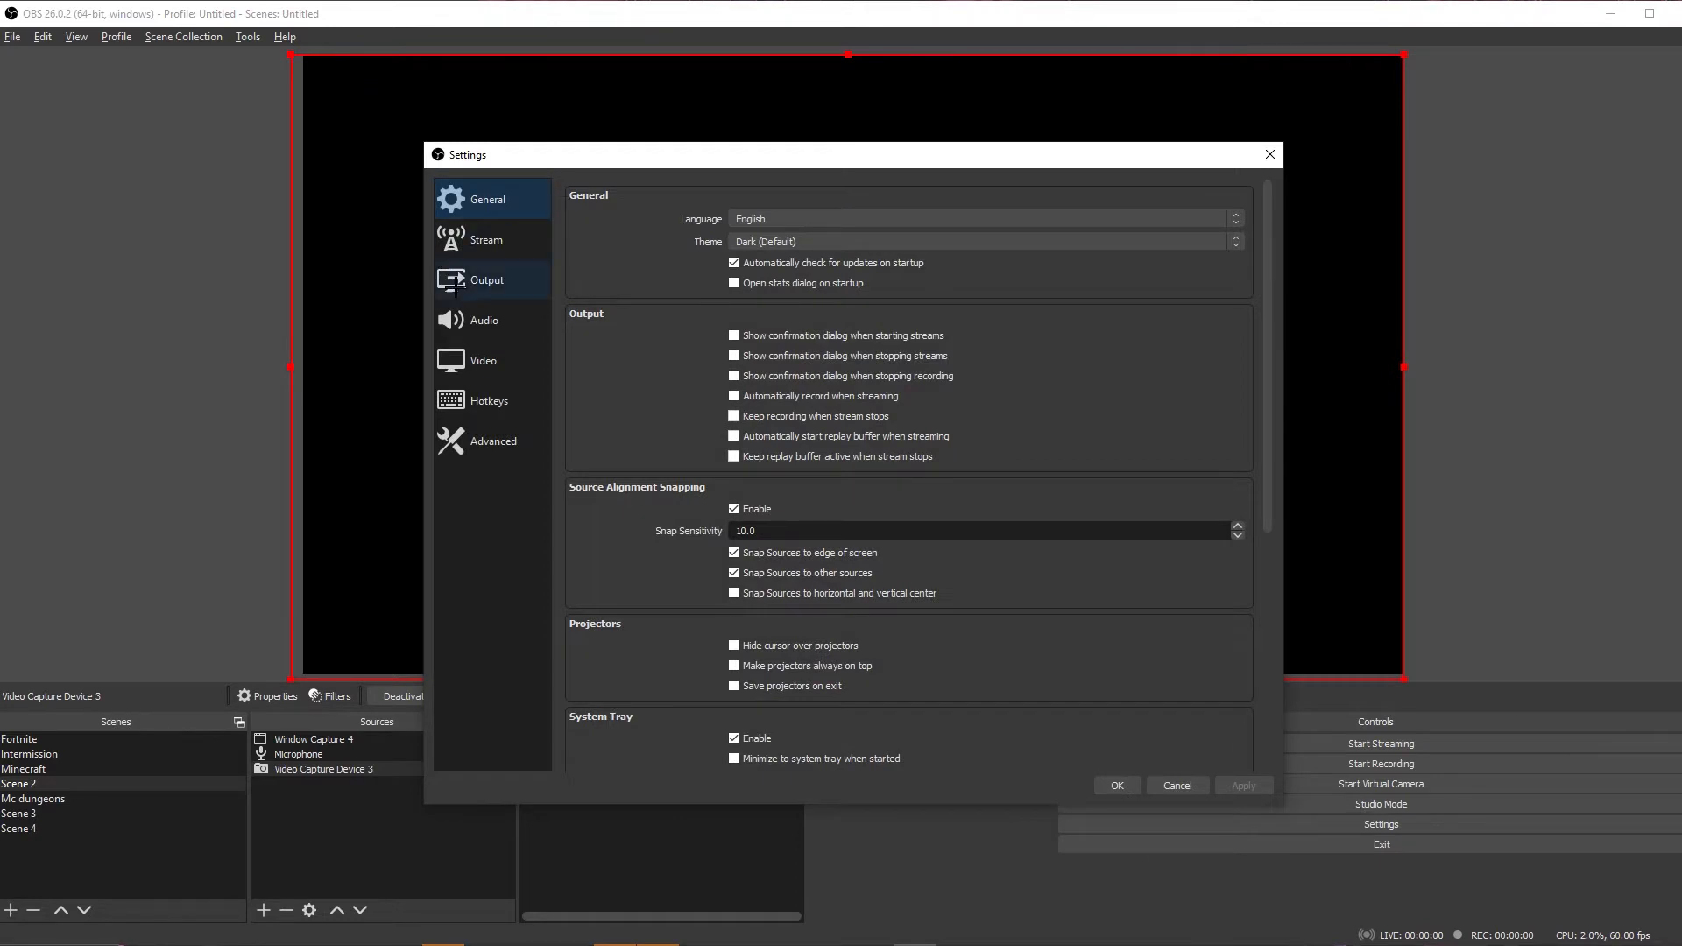
Step: In Video settings, pick a Base (Canvas) Resolution of 1920x1080 and save with OK
left_click(483, 359)
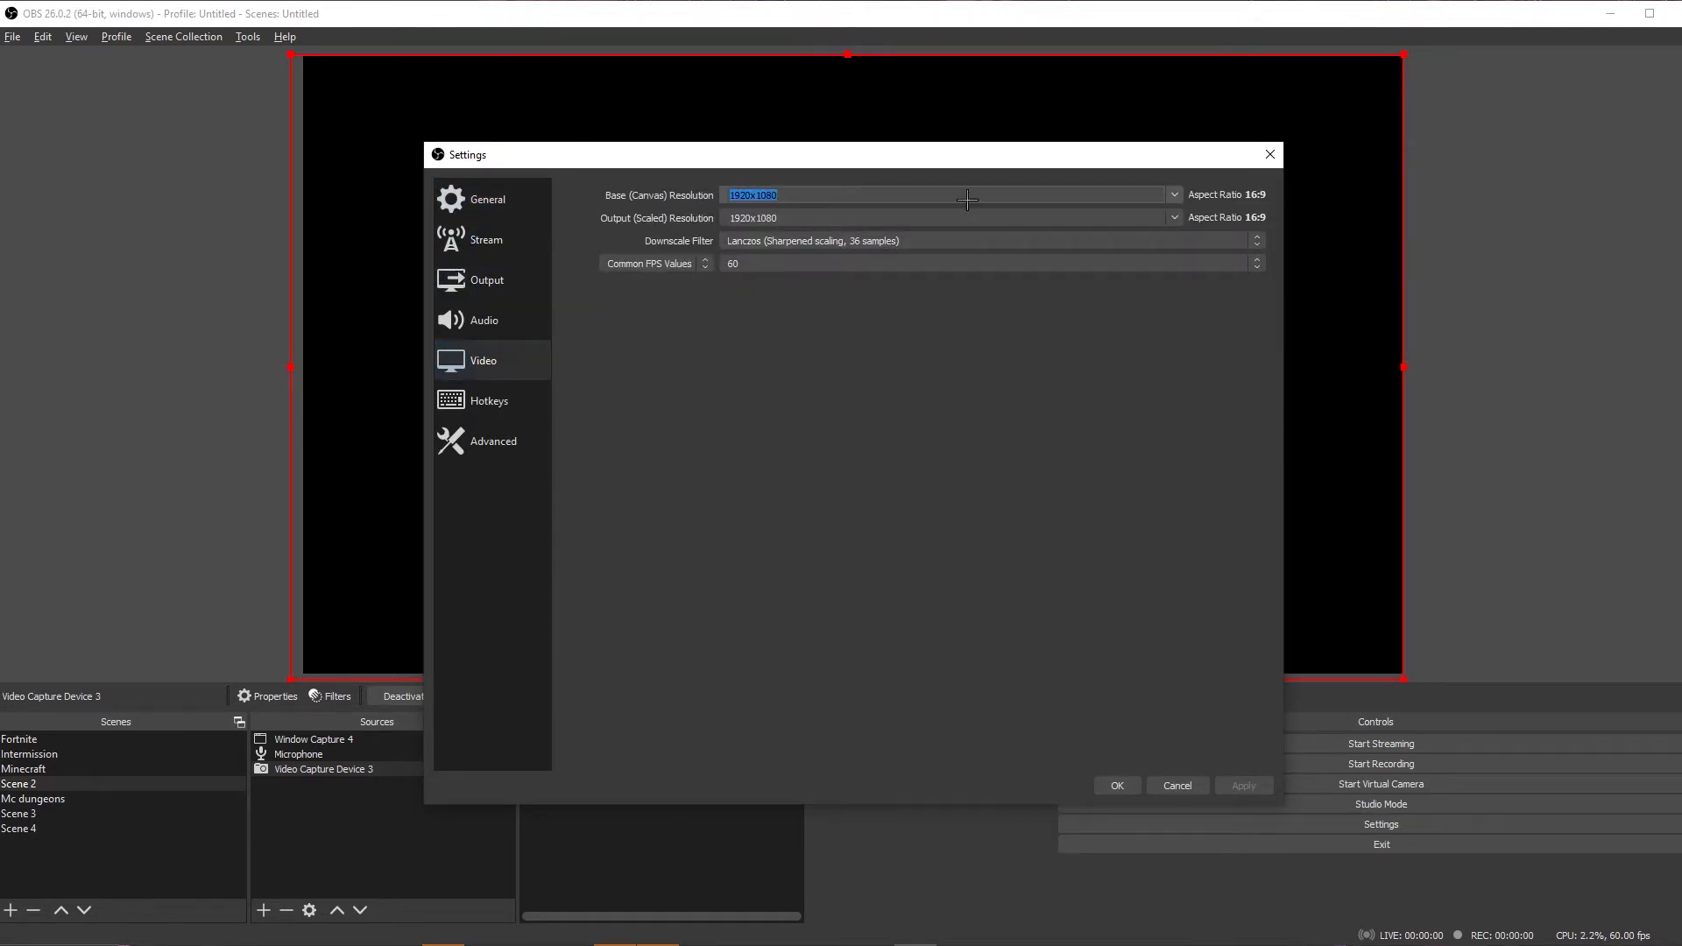
left_click(1172, 194)
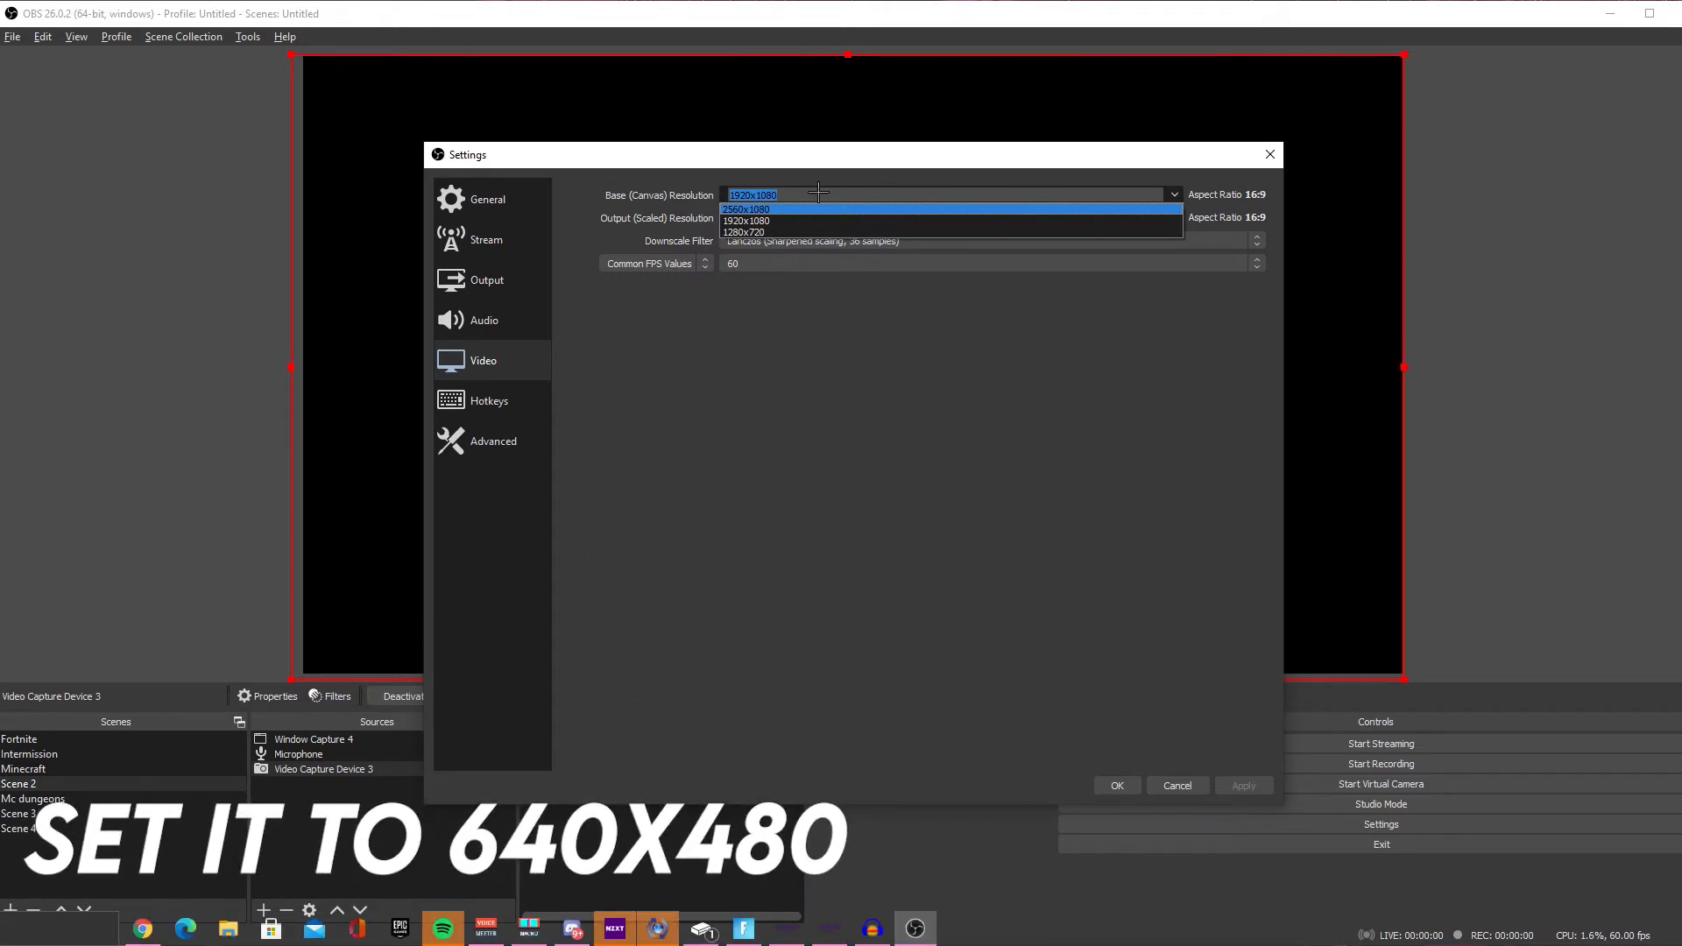
mouse_move(874, 189)
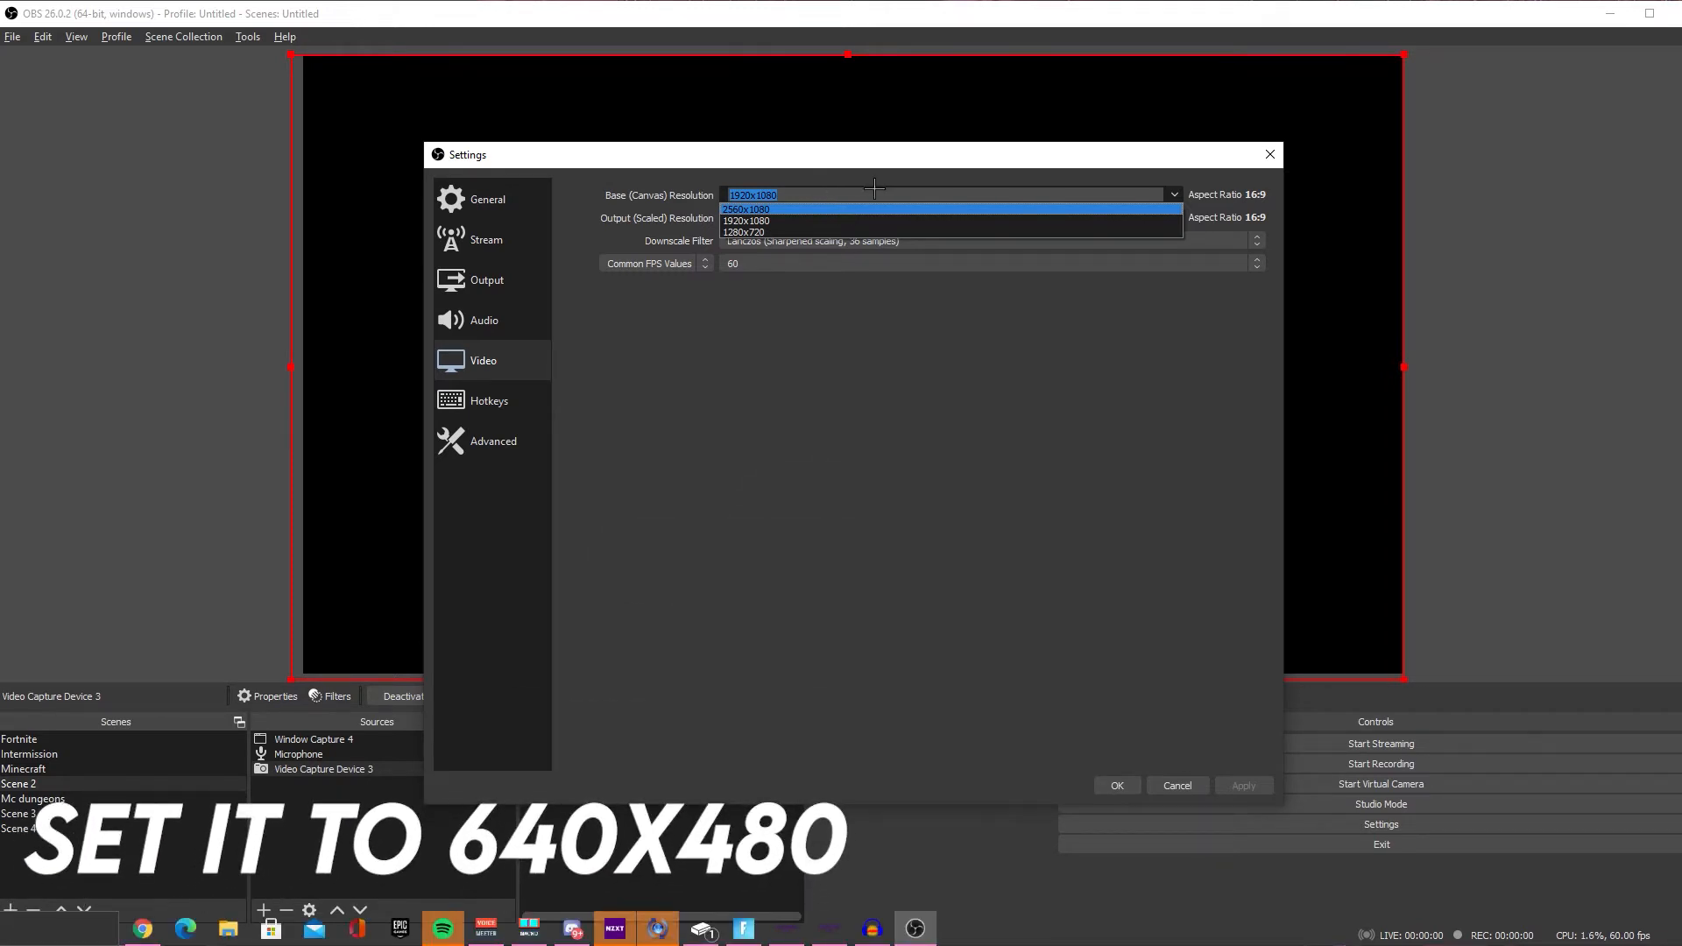
left_click(743, 220)
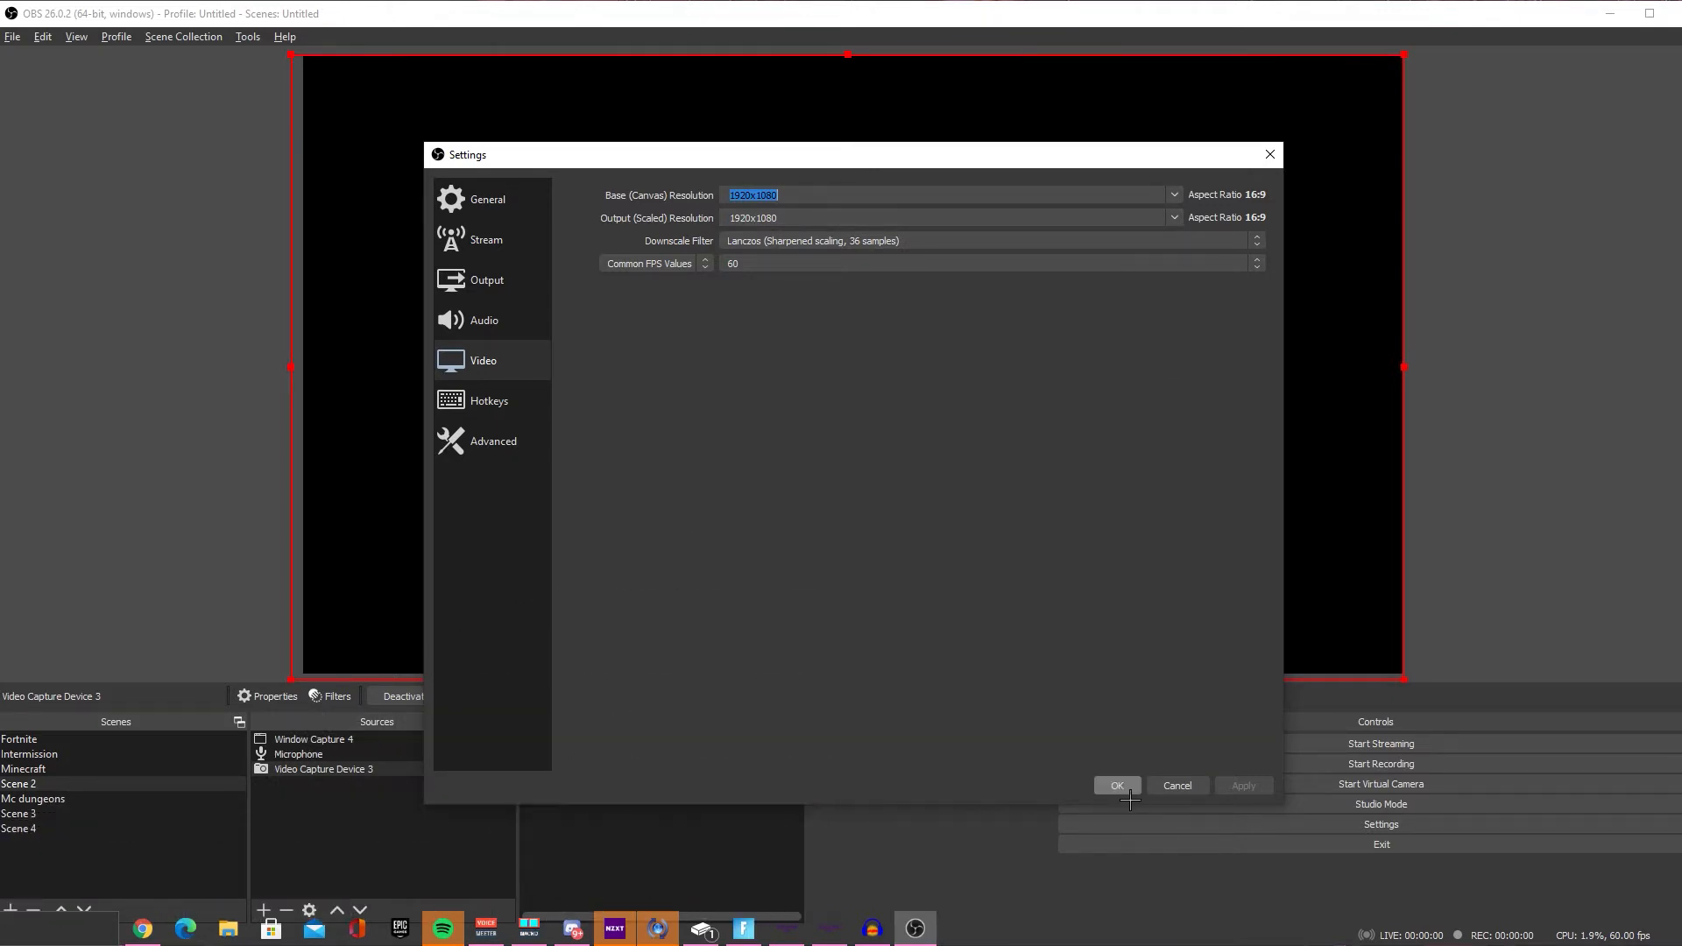
left_click(1116, 784)
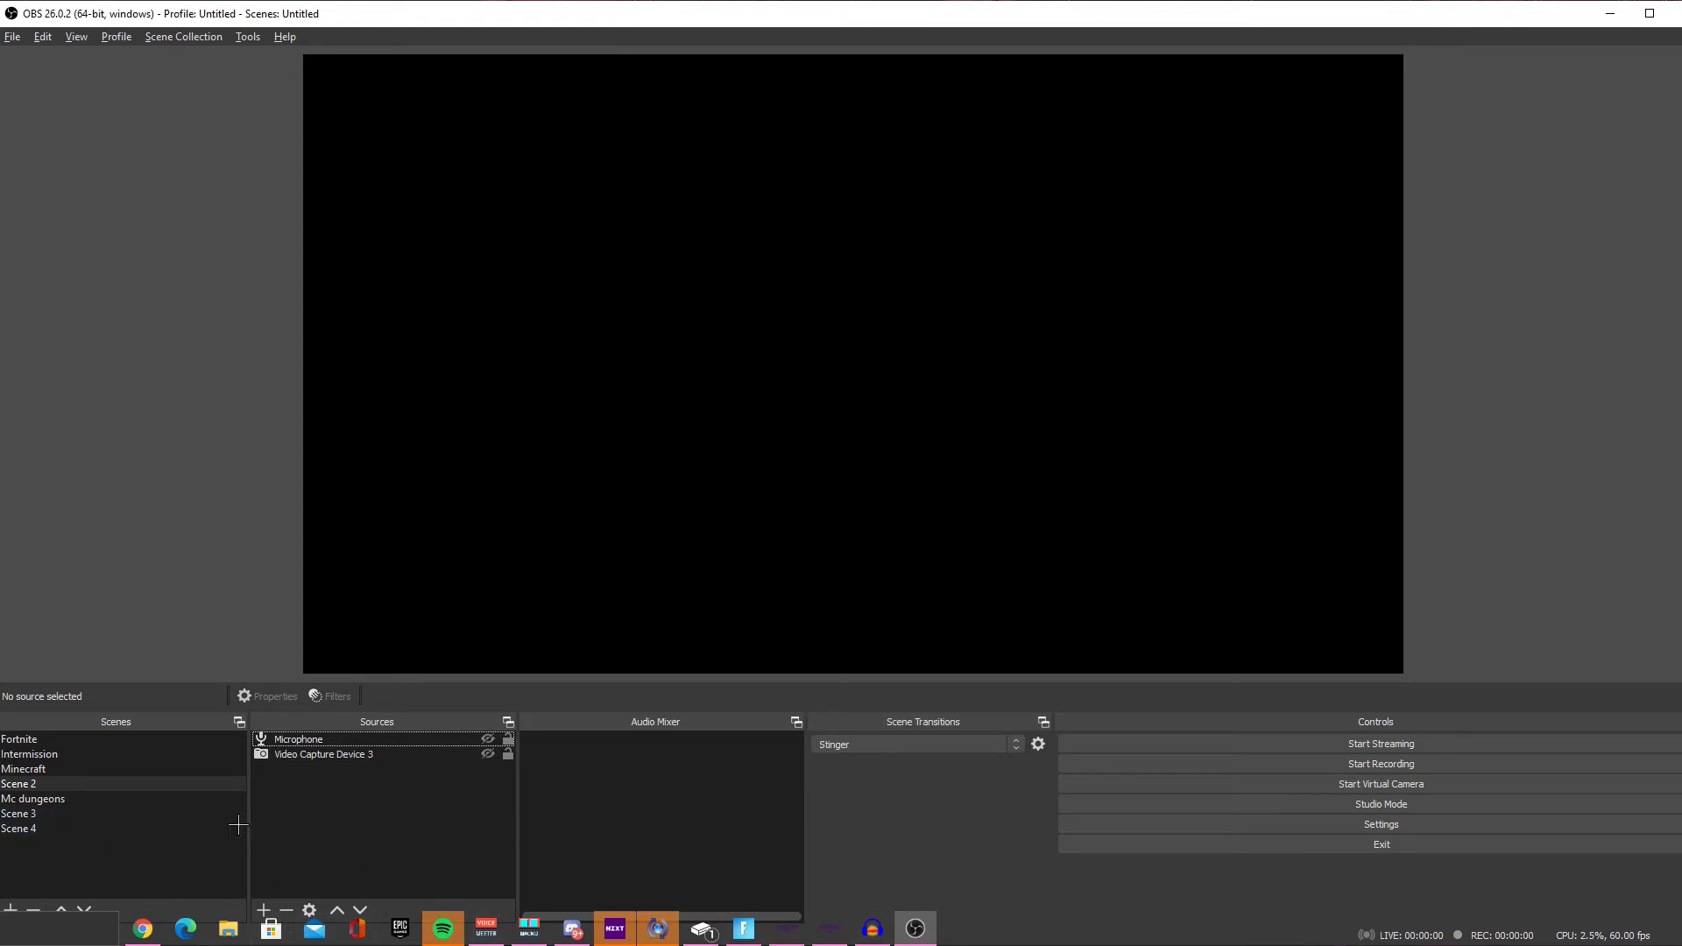
Step: Add a Window Capture source of [ColorBasics-WPF.exe]: Color Basics filling the canvas
left_click(263, 909)
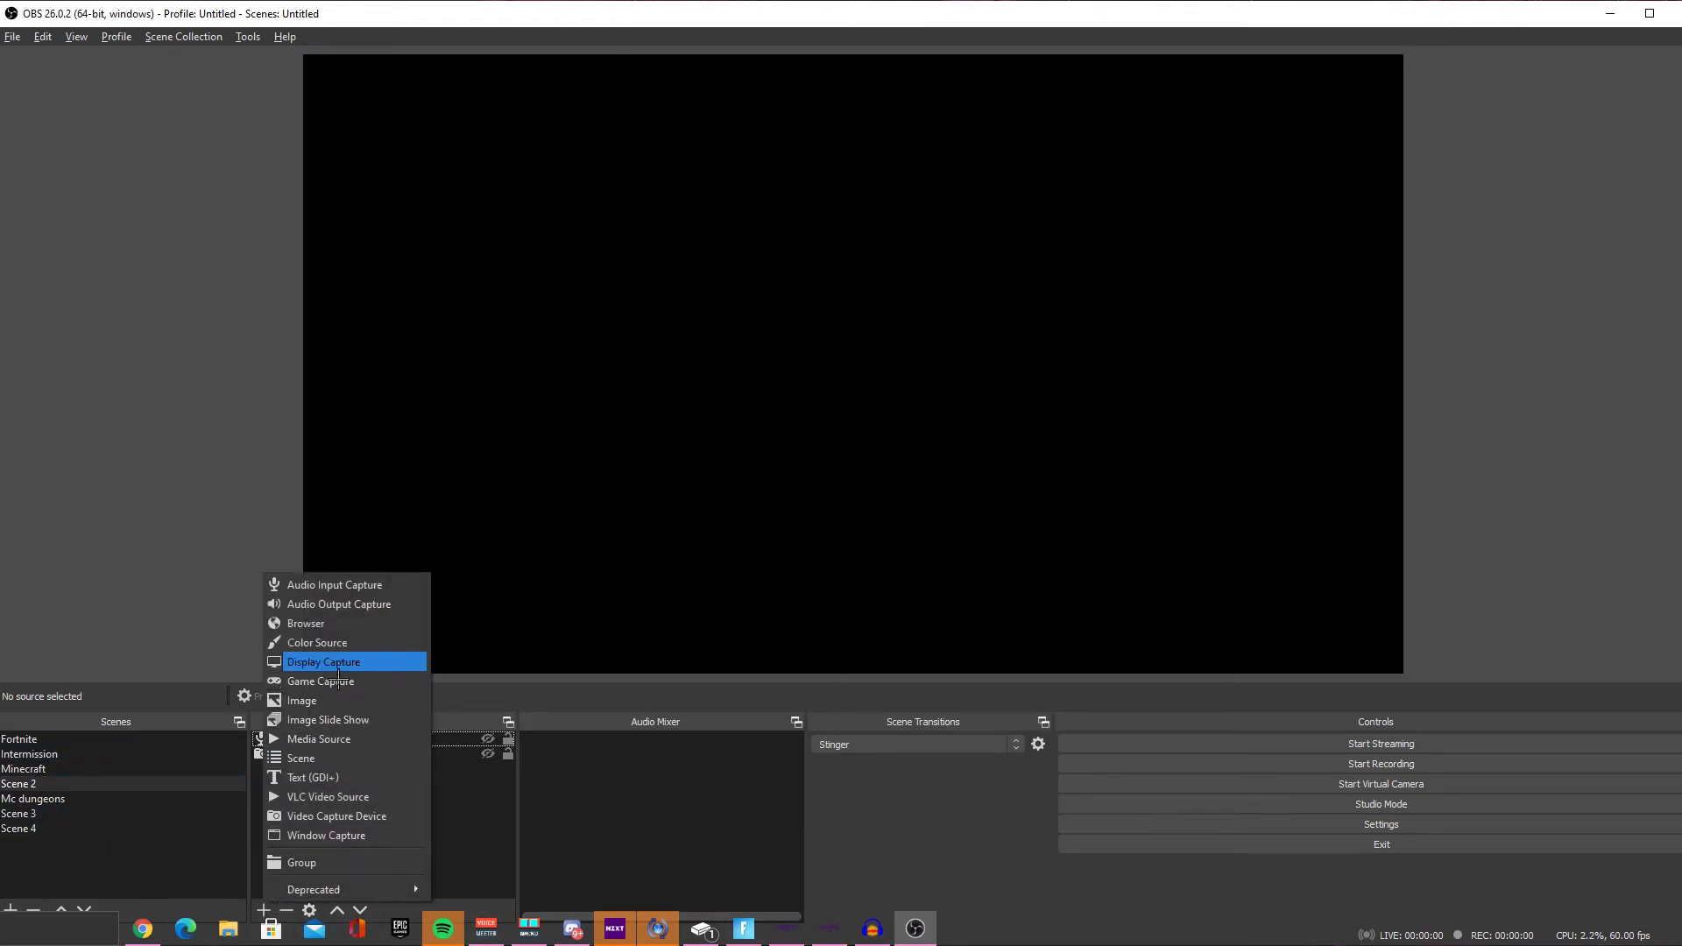
left_click(326, 834)
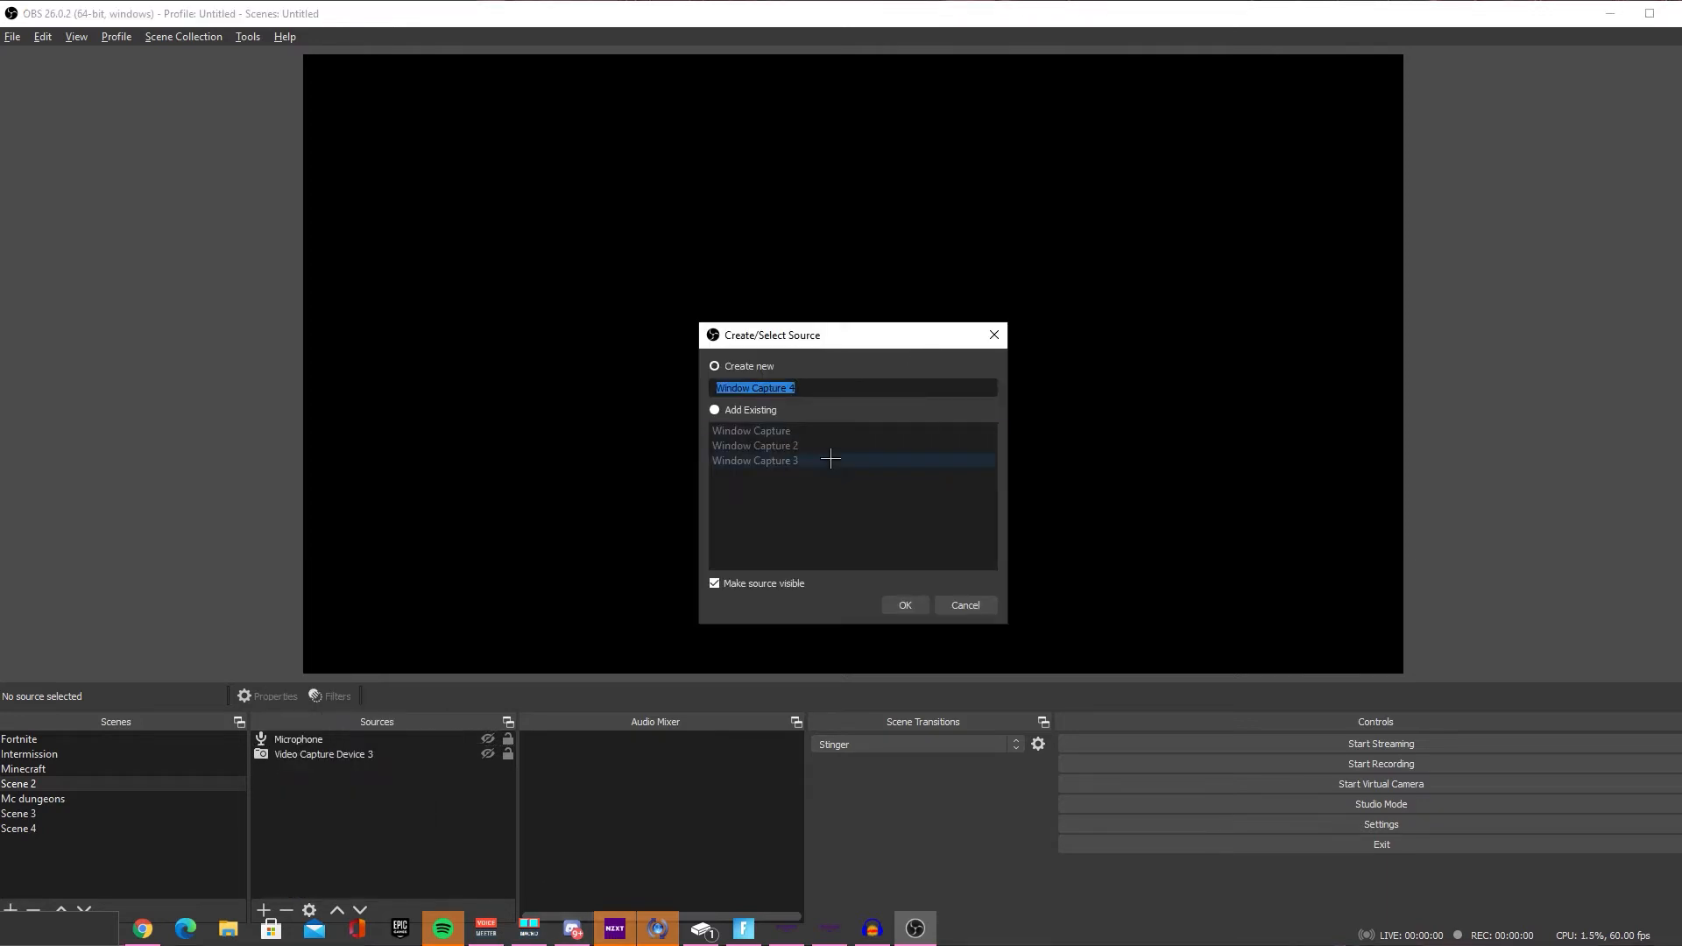
left_click(904, 604)
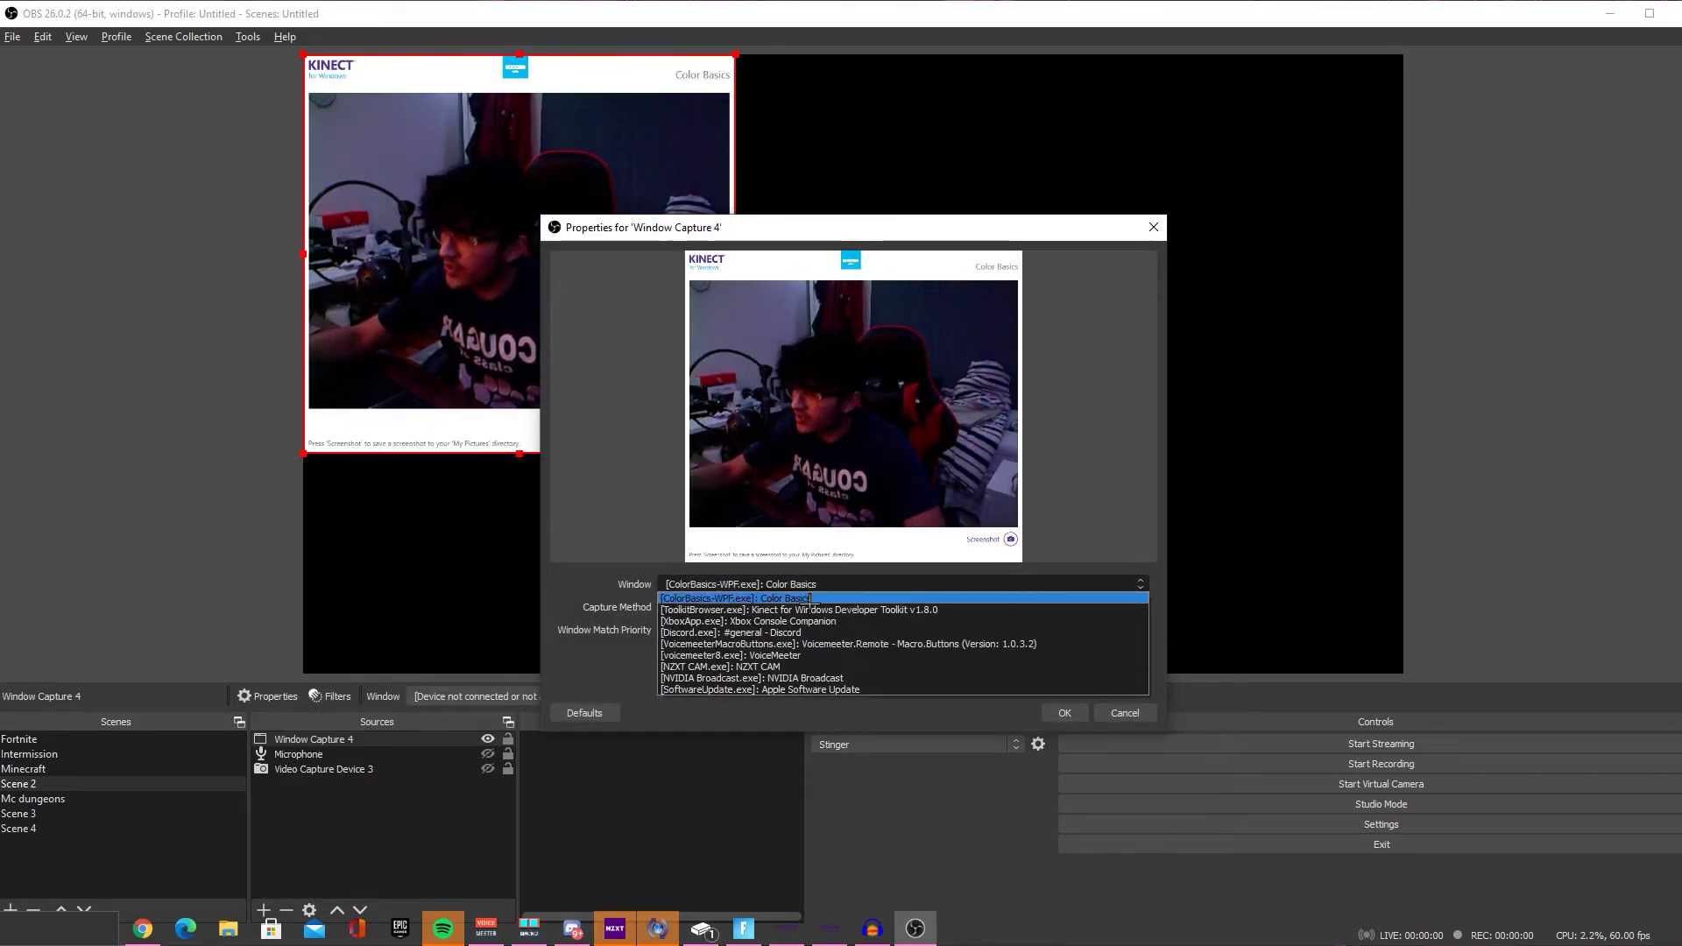
left_click(1062, 713)
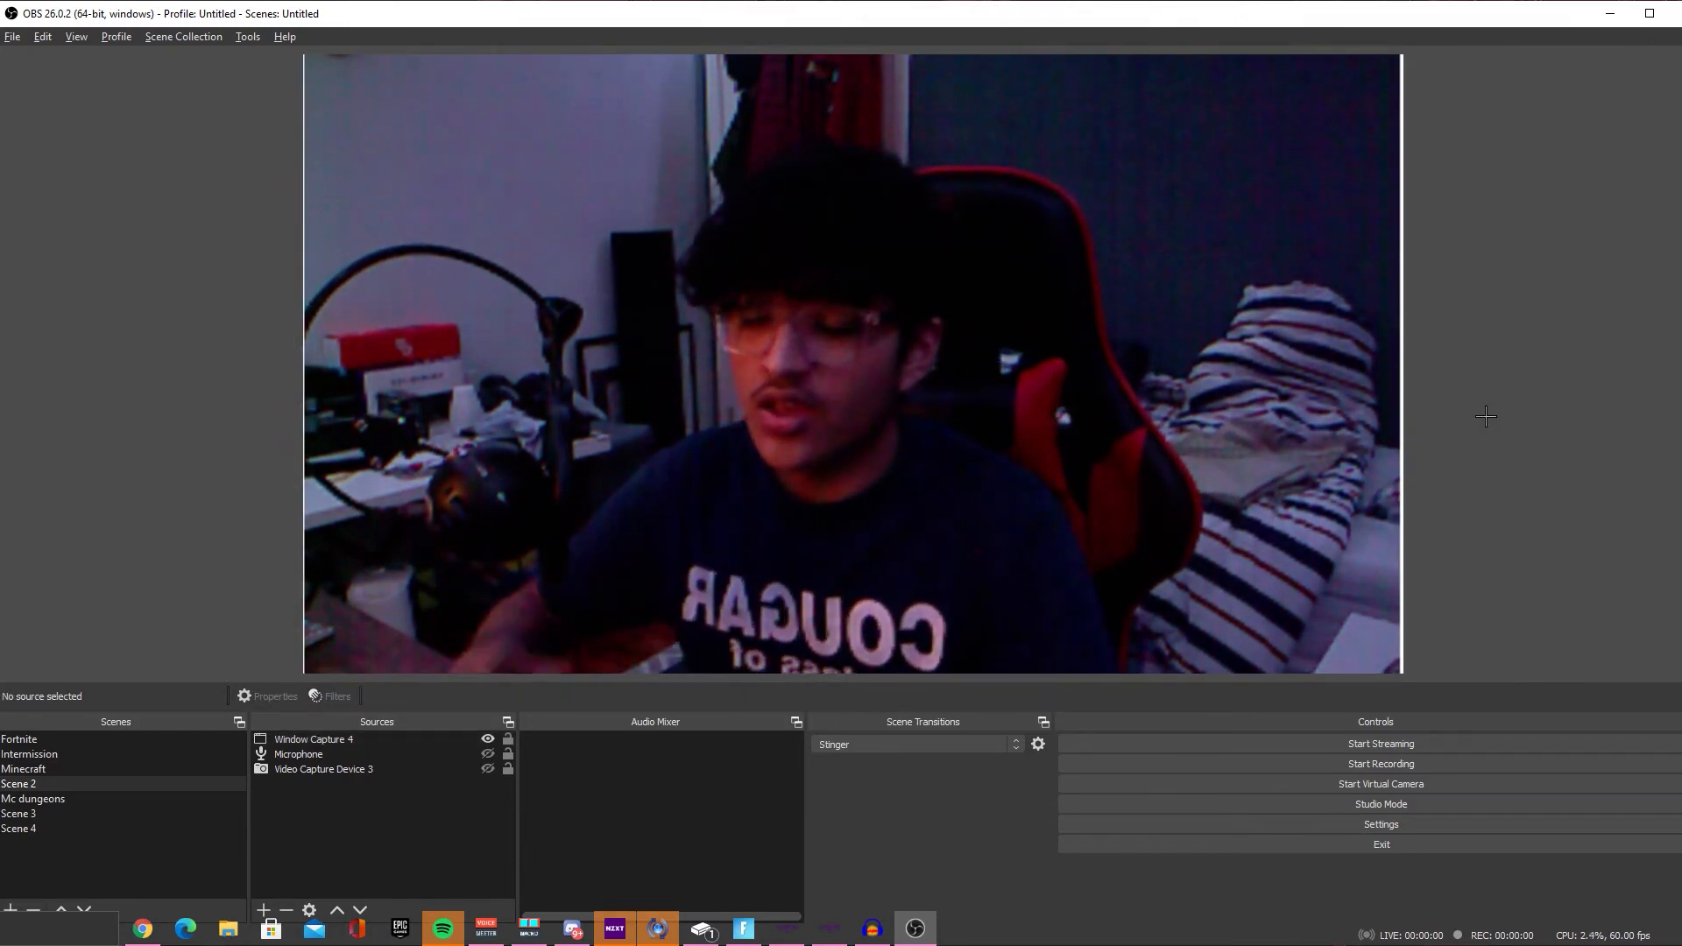
Step: Start the OBS Virtual Camera, begin a Zoom meeting and join with computer audio
left_click(1381, 783)
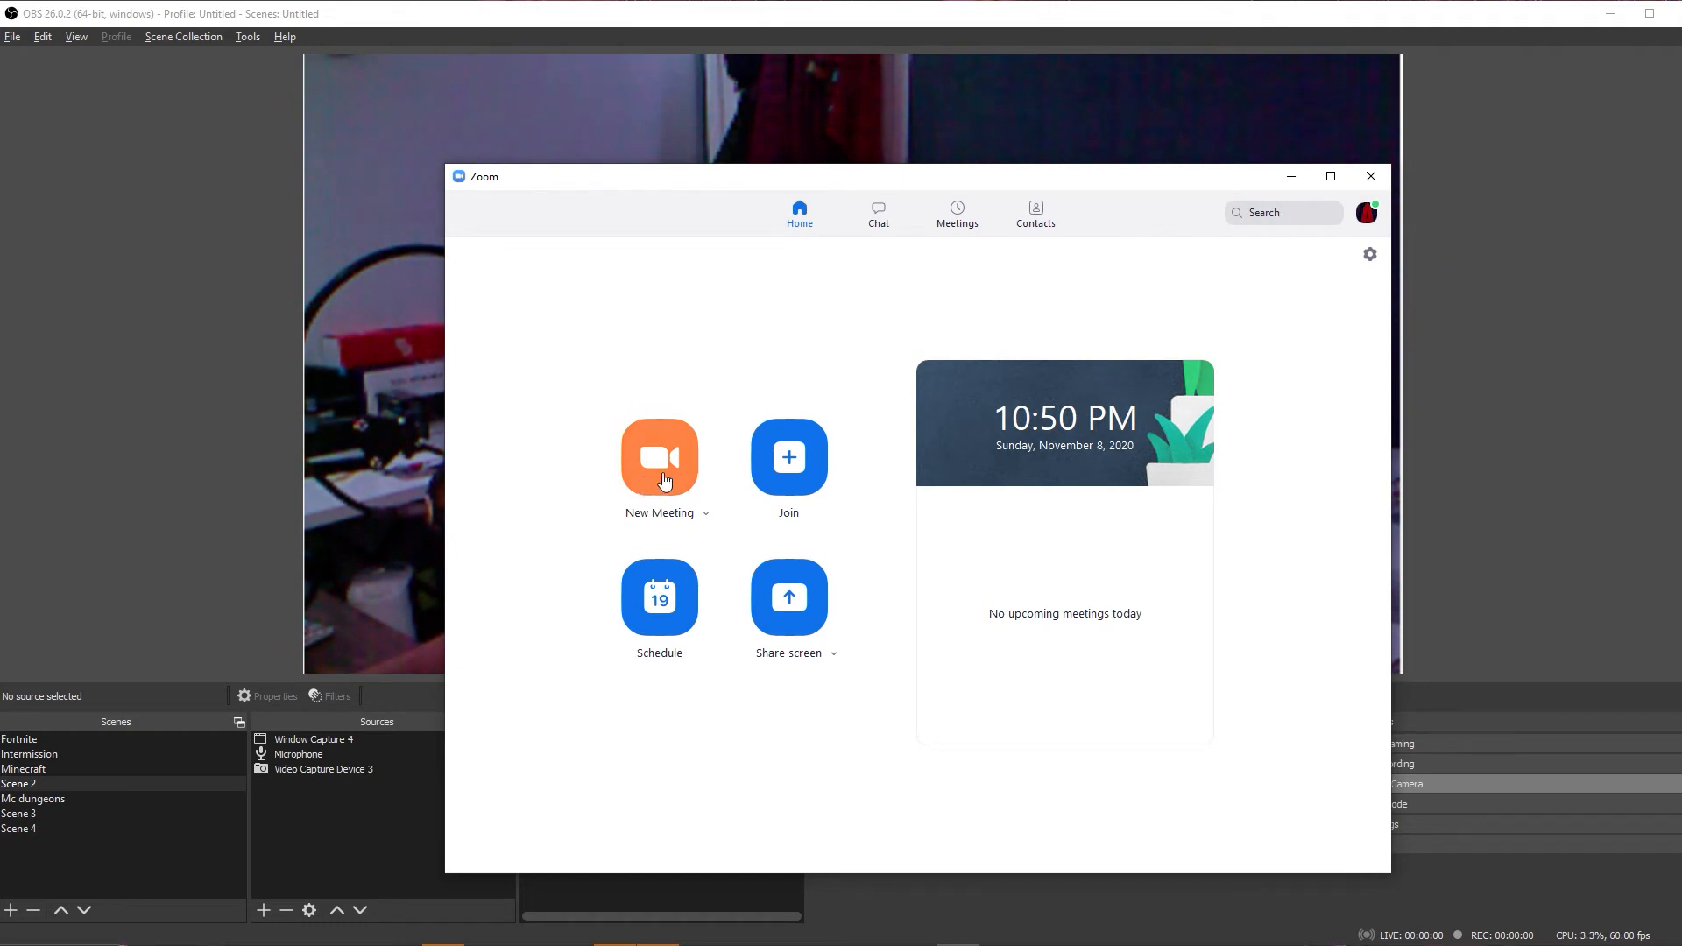
left_click(658, 456)
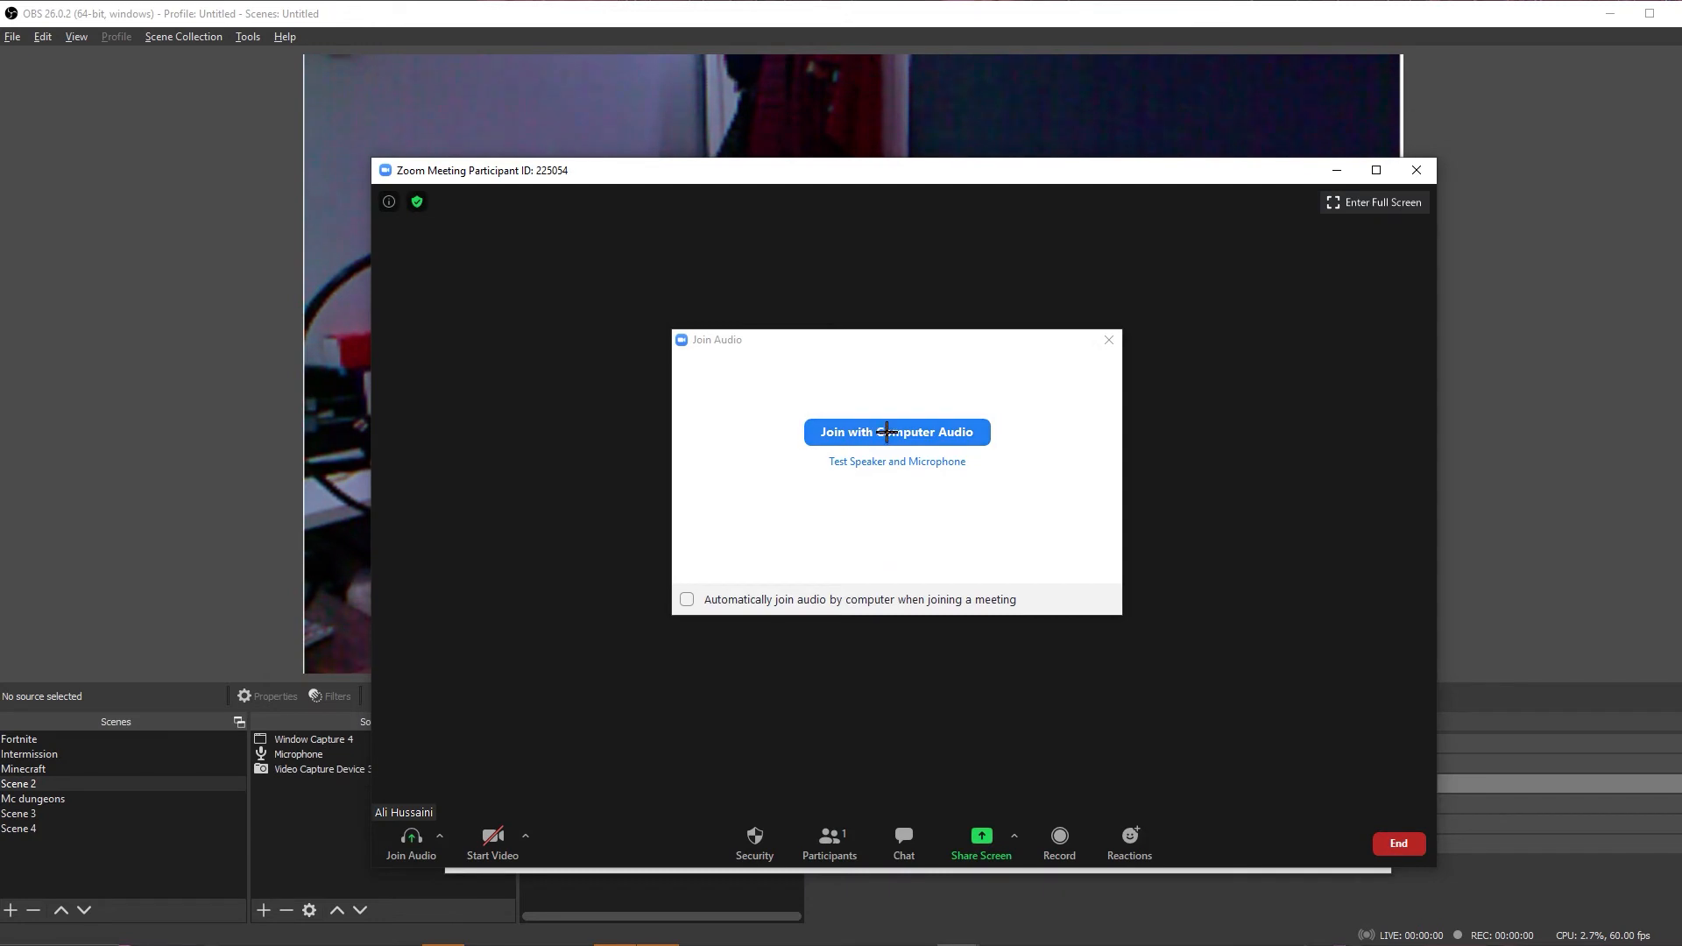
left_click(524, 834)
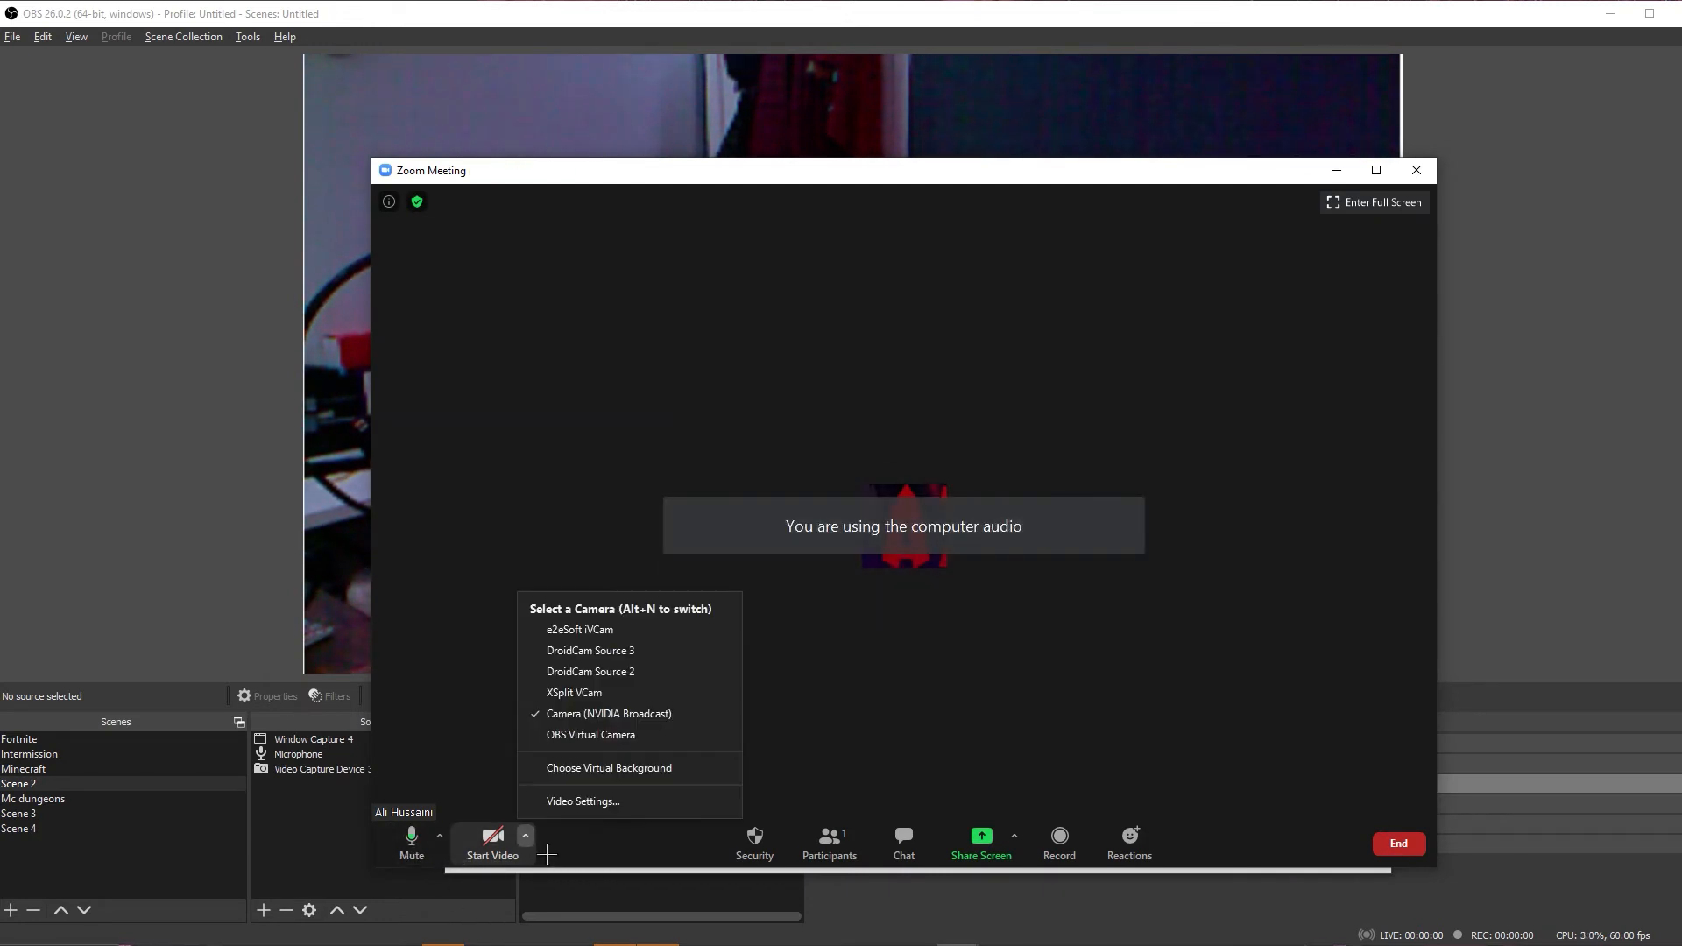